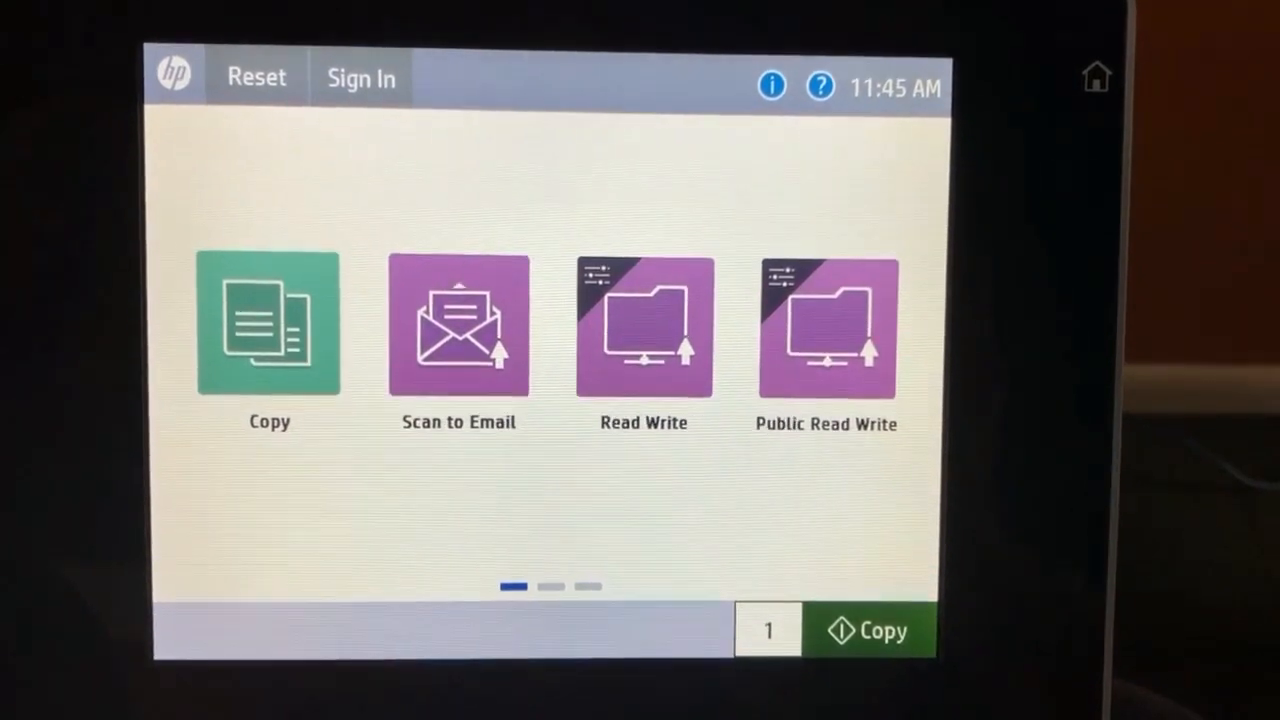
Step: Start a copy job and show its full options list
{"action": "left_click", "coordinate": [268, 324]}
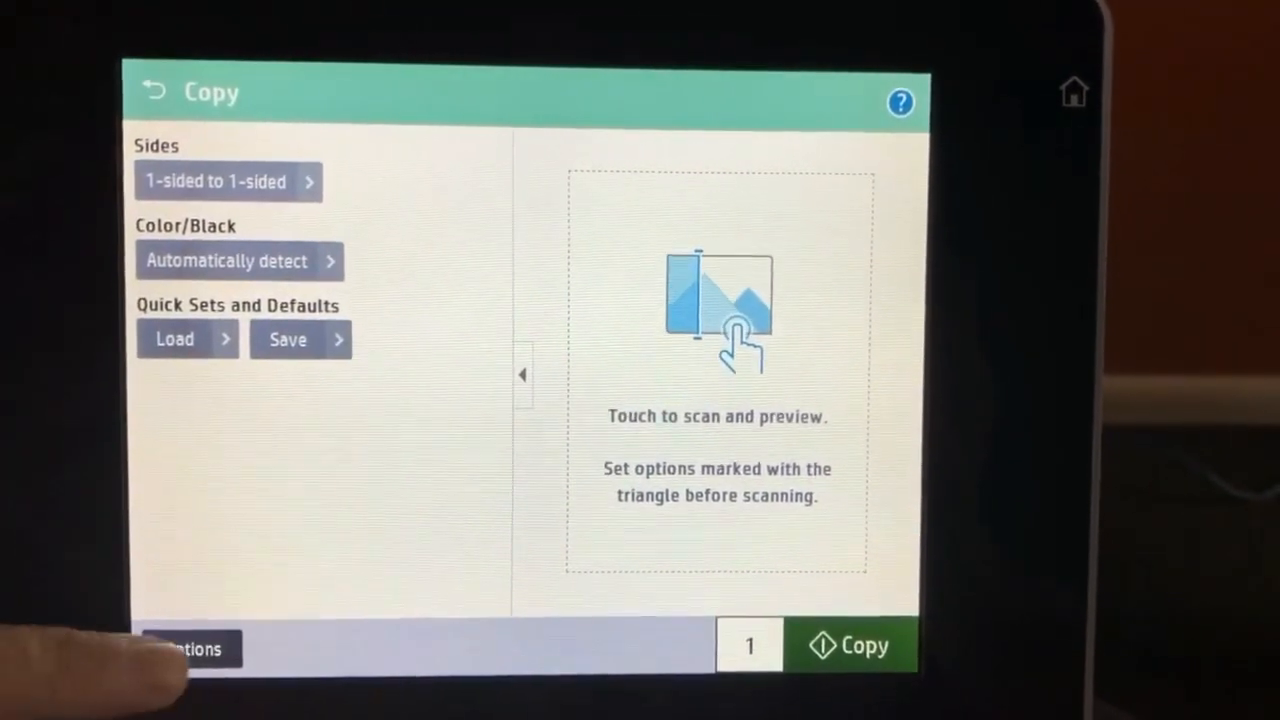
{"action": "left_click", "coordinate": [188, 648]}
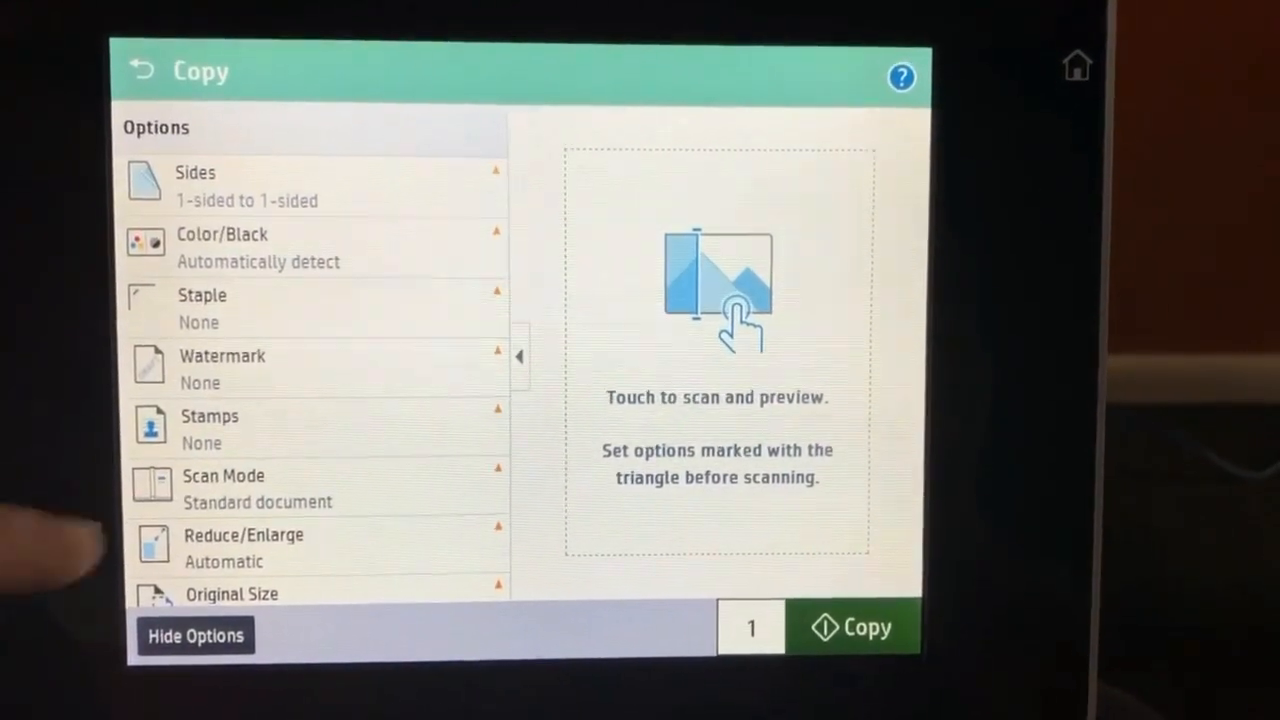
Step: Set the copy's Scan Mode to Book
{"action": "left_click", "coordinate": [256, 488]}
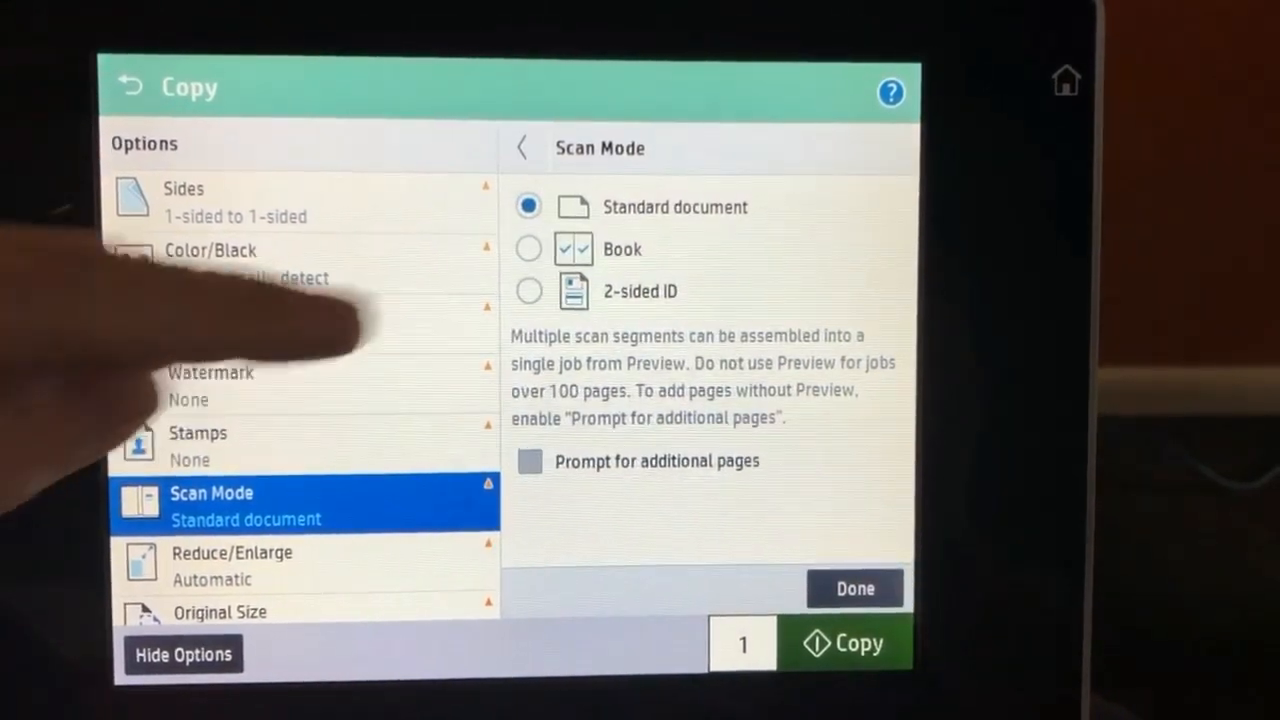
{"action": "left_click", "coordinate": [528, 248]}
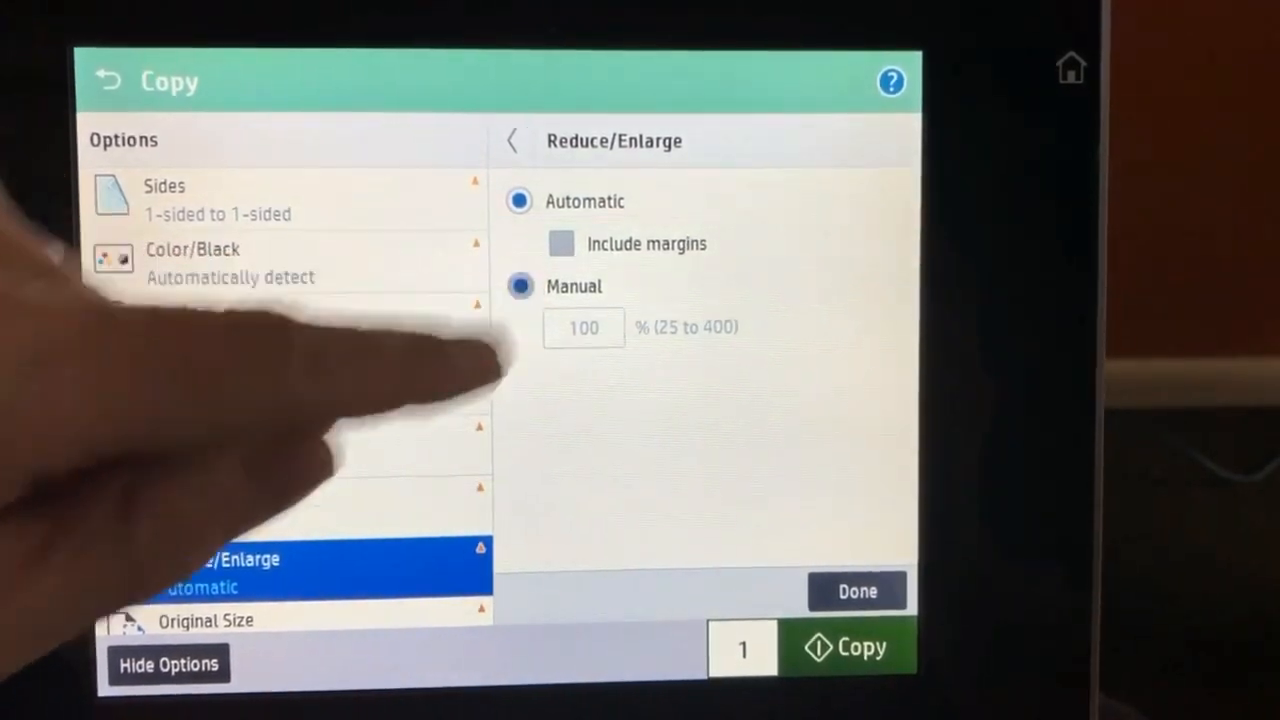
Step: Enlarge the copy to a manual 140% and confirm, bringing up the book placement instructions
{"action": "left_click", "coordinate": [584, 328]}
{"action": "type", "text": "140"}
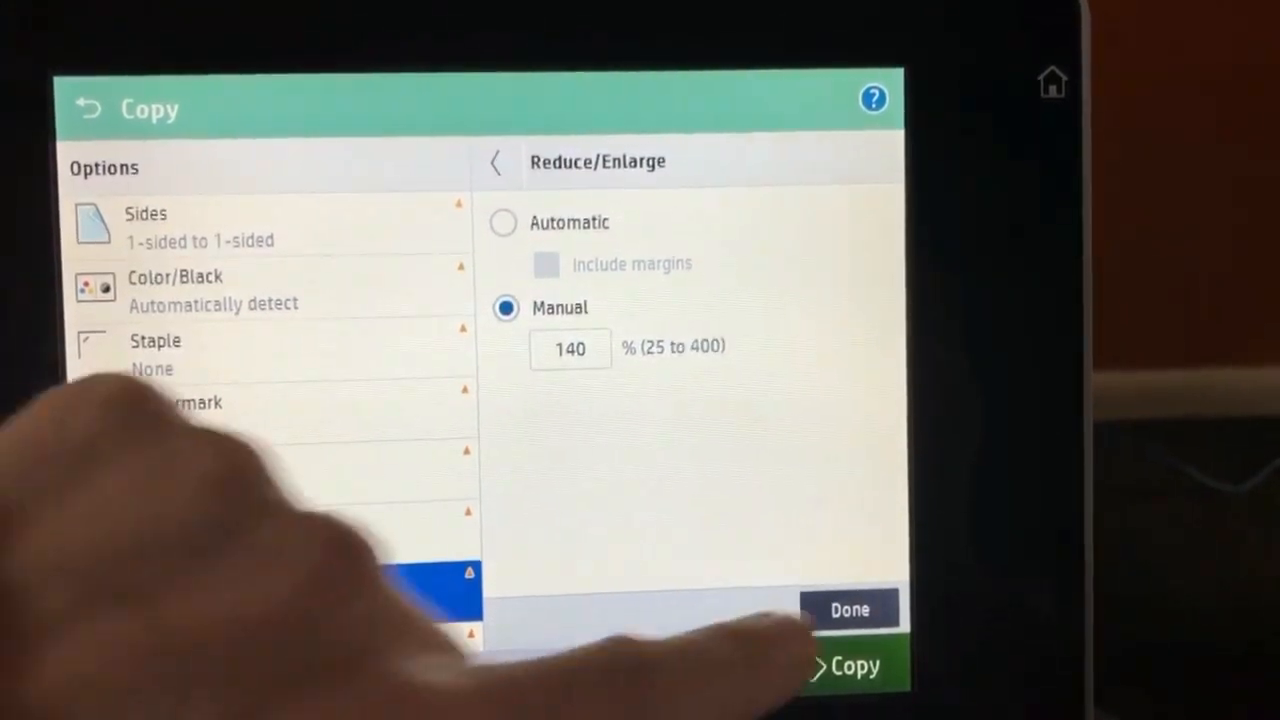
{"action": "left_click", "coordinate": [848, 608]}
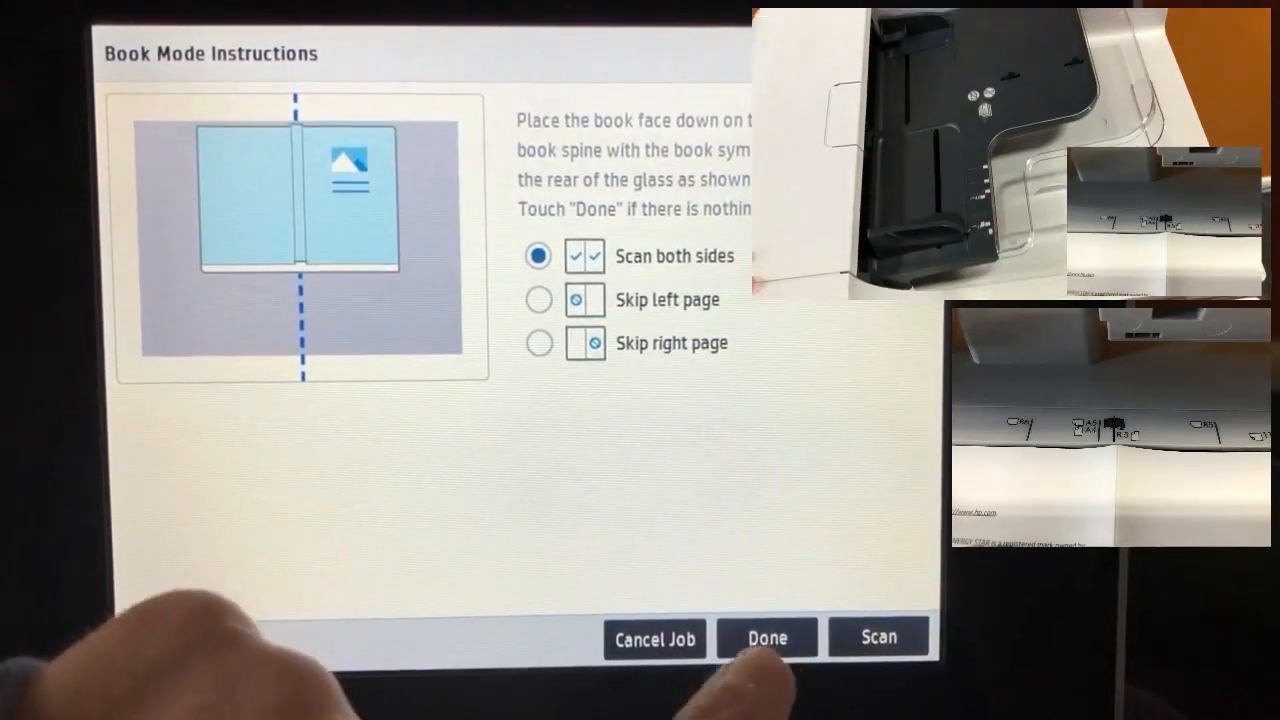
Step: Finish the book scan and preview both scanned pages at 140% beside the copy settings
{"action": "left_click", "coordinate": [768, 636]}
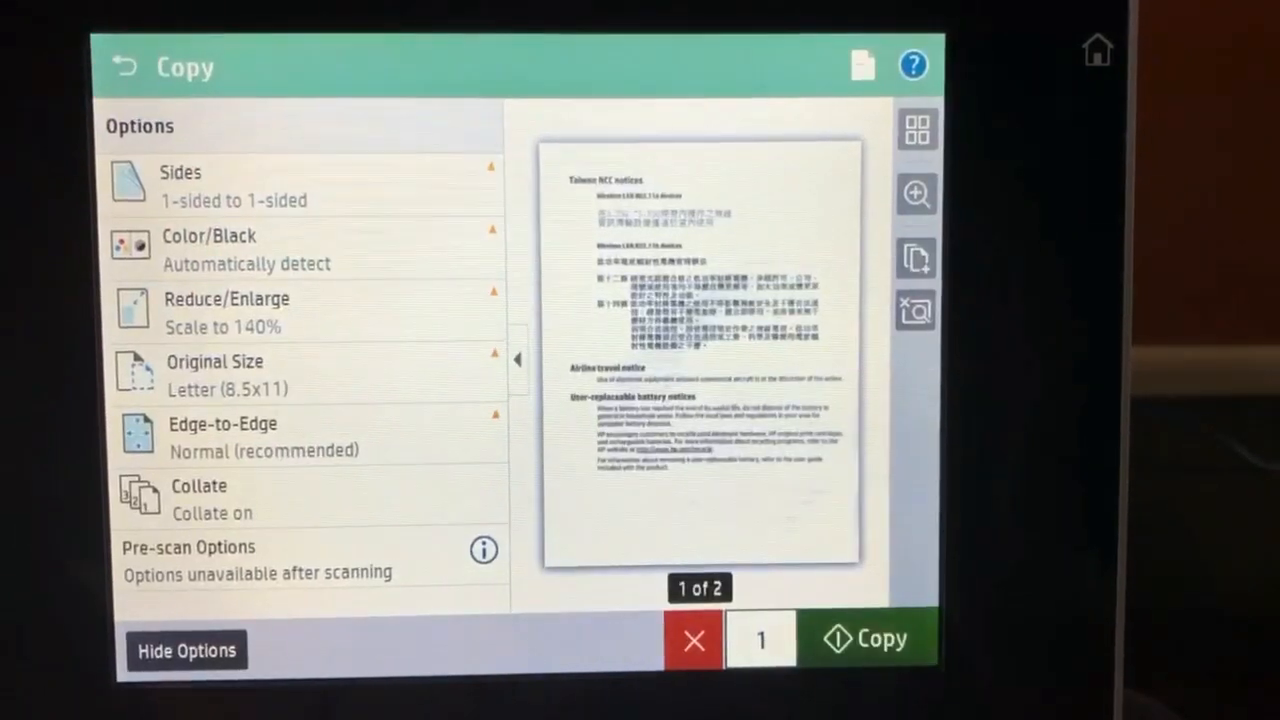
{"action": "left_click", "coordinate": [186, 652]}
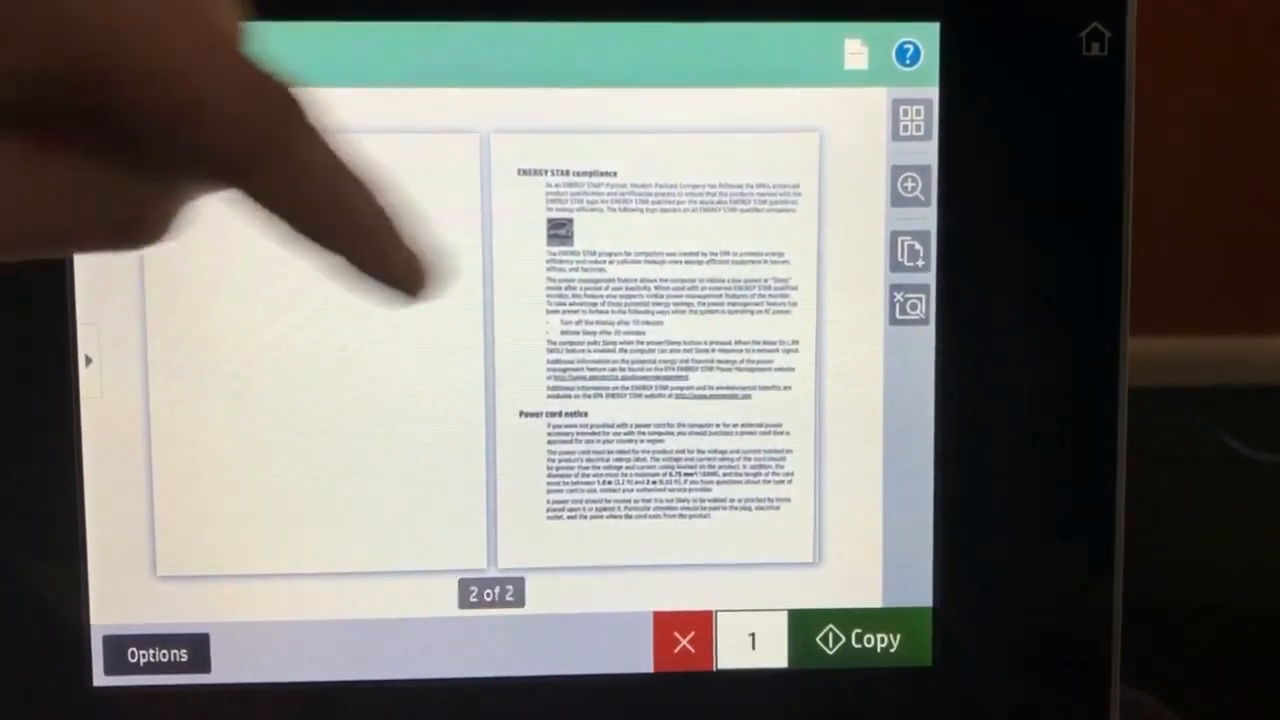
{"action": "left_click", "coordinate": [156, 654]}
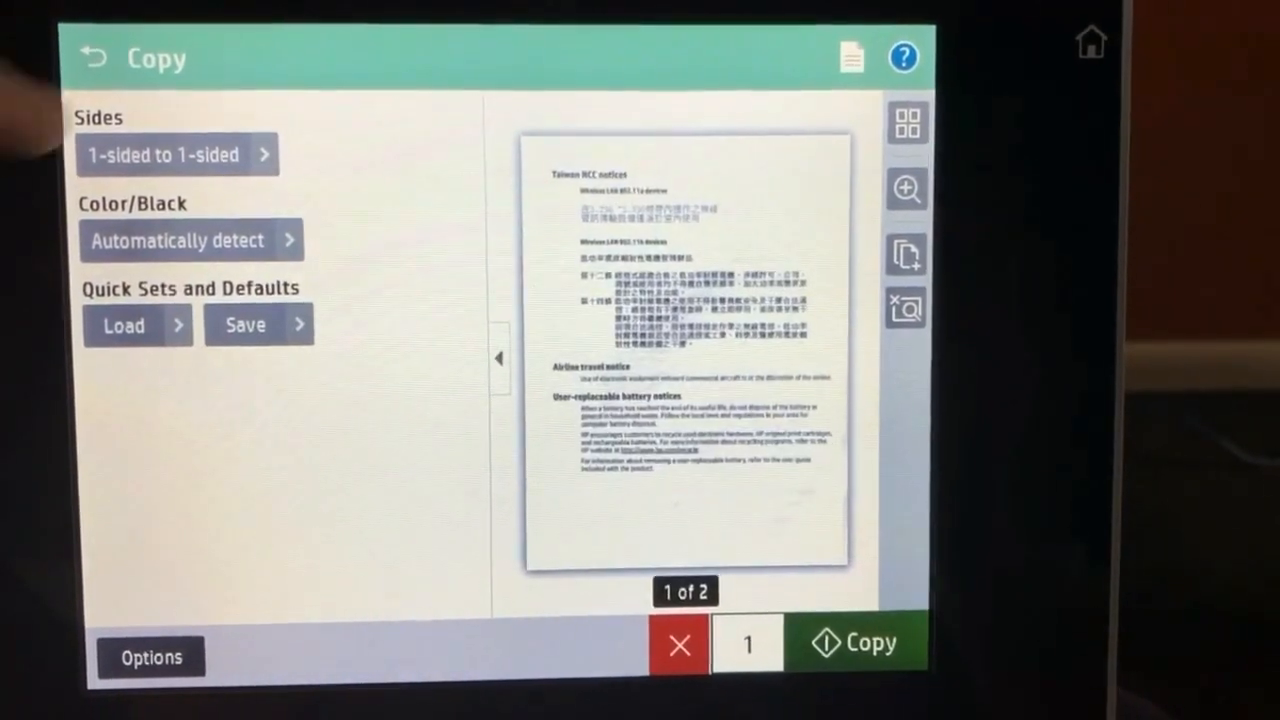
Step: Set Sides to 1-sided to 2-sided and send the copy job to print
{"action": "left_click", "coordinate": [176, 154]}
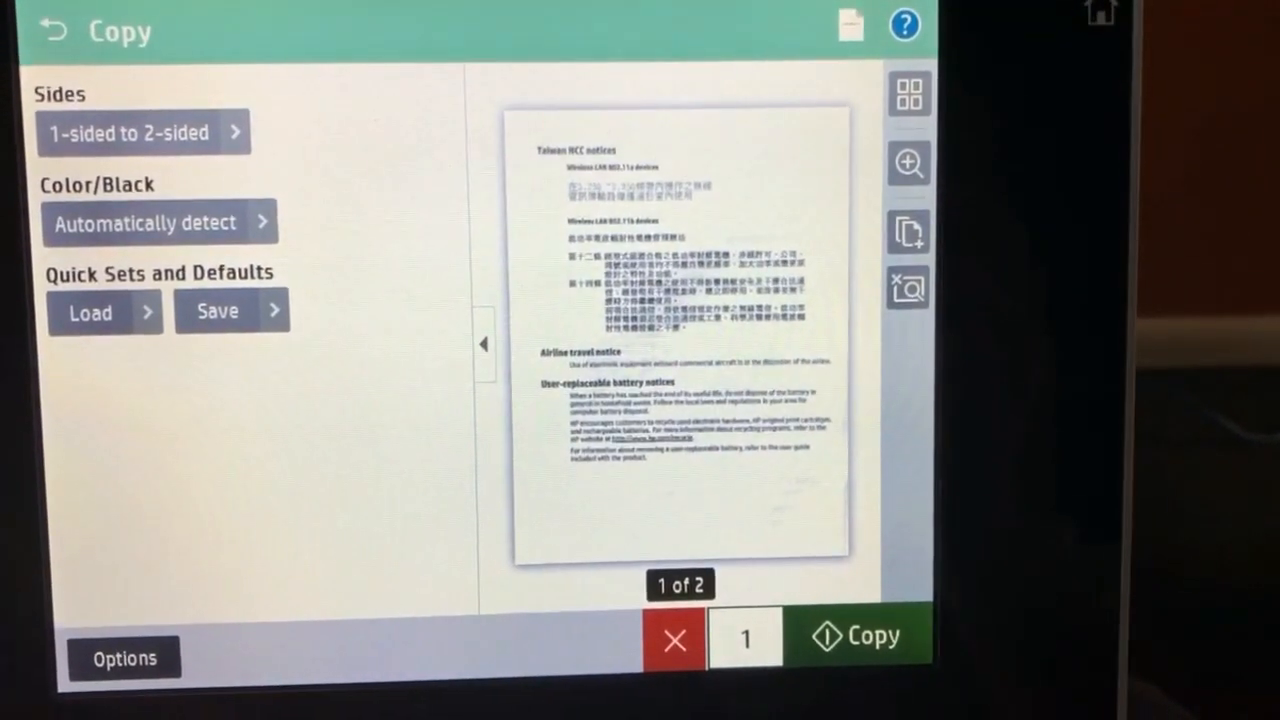
{"action": "left_click", "coordinate": [856, 636]}
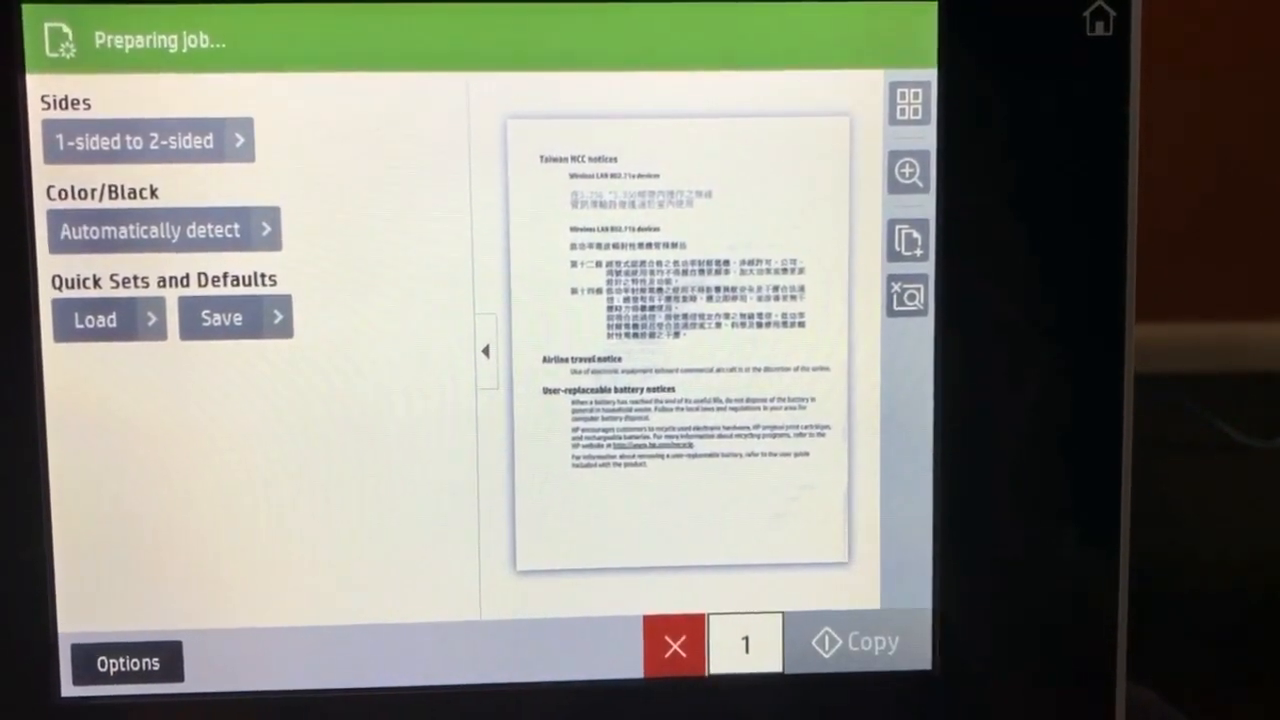